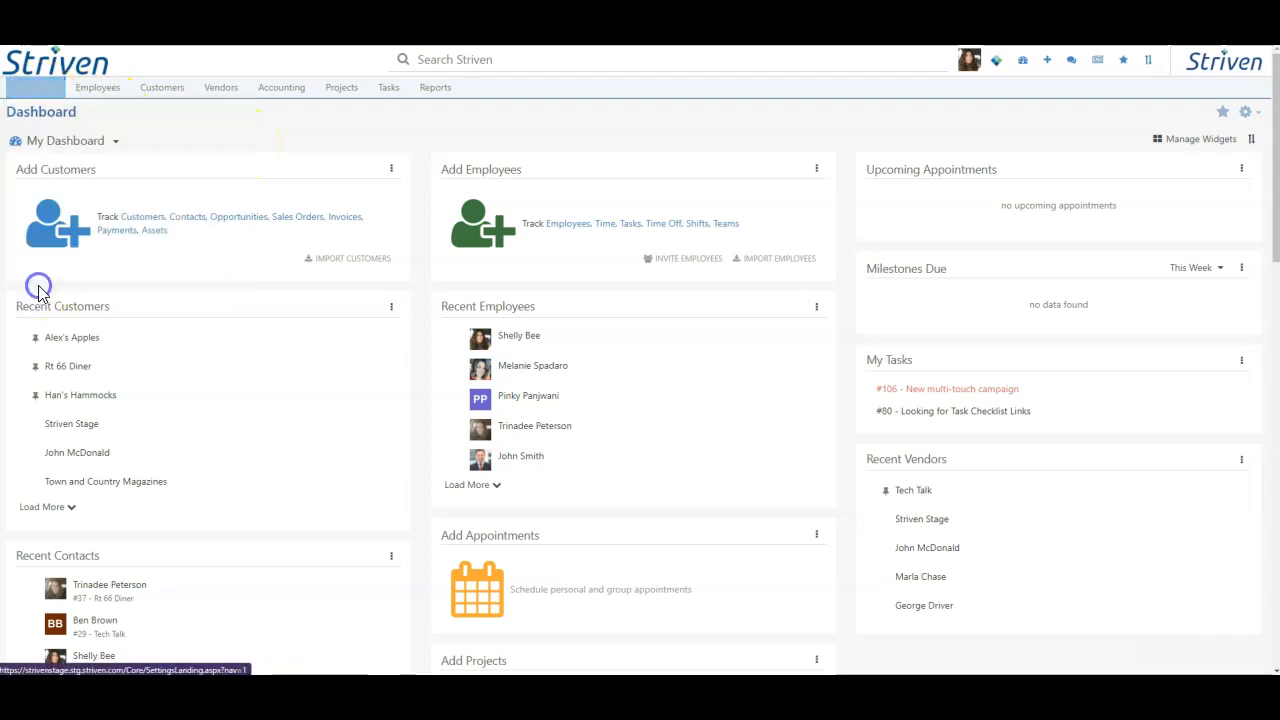
Step: Navigate through Settings and the Company group to the Relabel settings page
left_click(1248, 112)
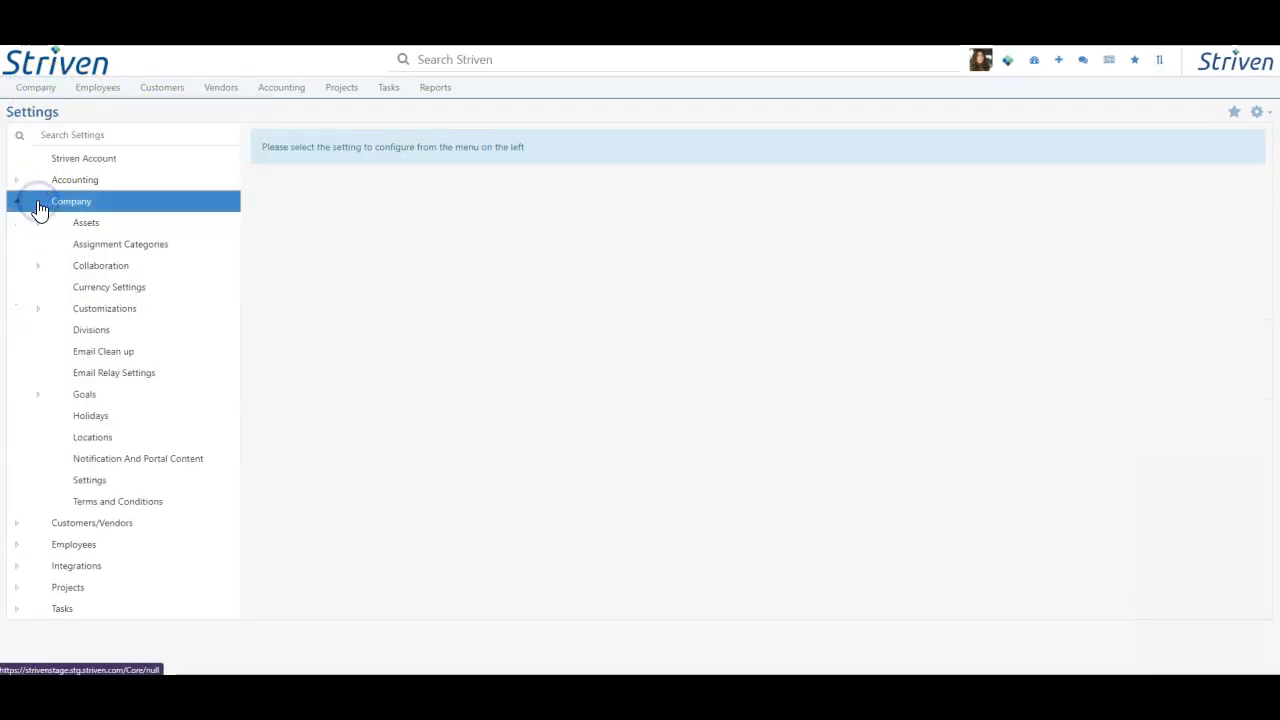
left_click(104, 308)
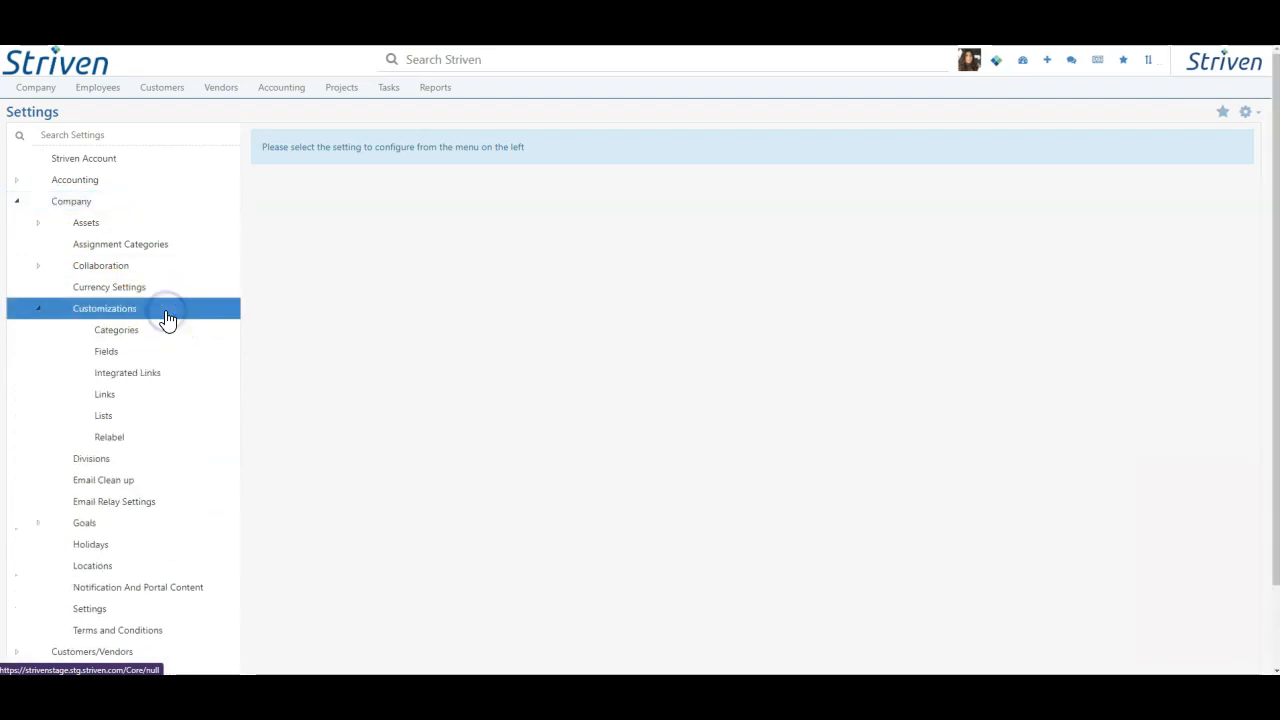
left_click(108, 436)
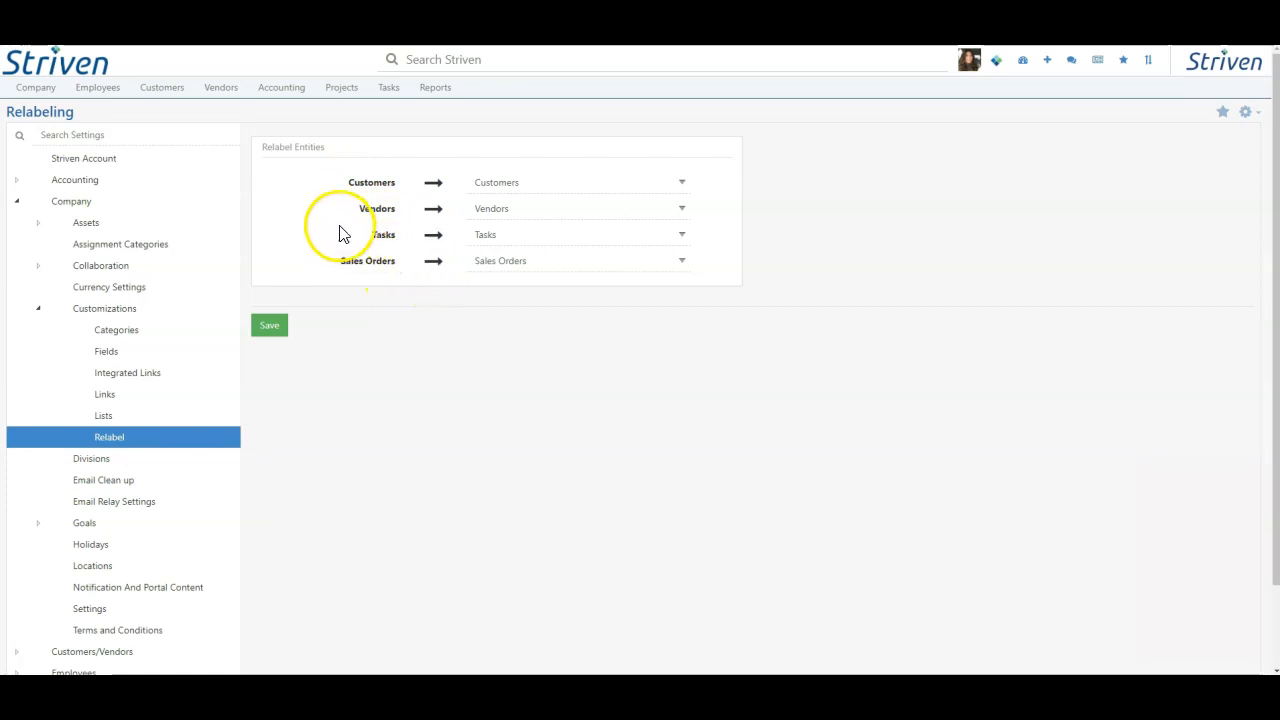
mouse_move(296, 160)
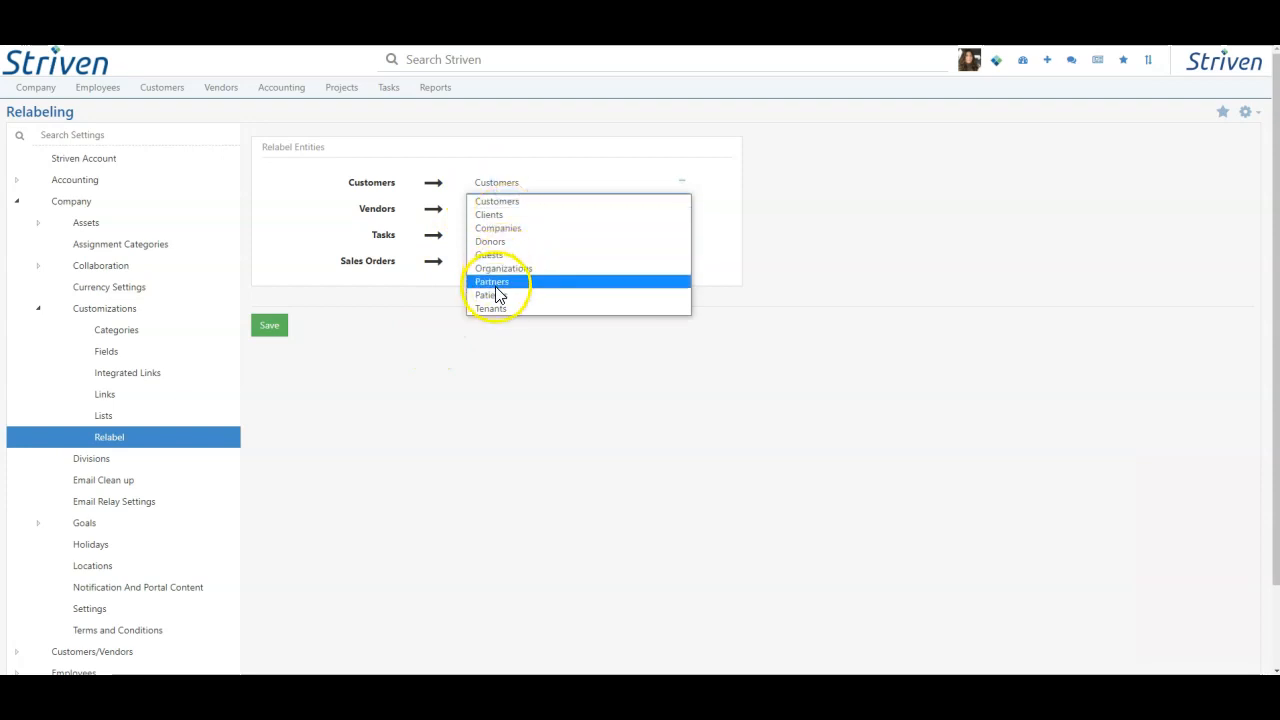
Step: Choose Patients for Customers and Claims for Tasks in the Relabel Entities dropdowns
left_click(484, 294)
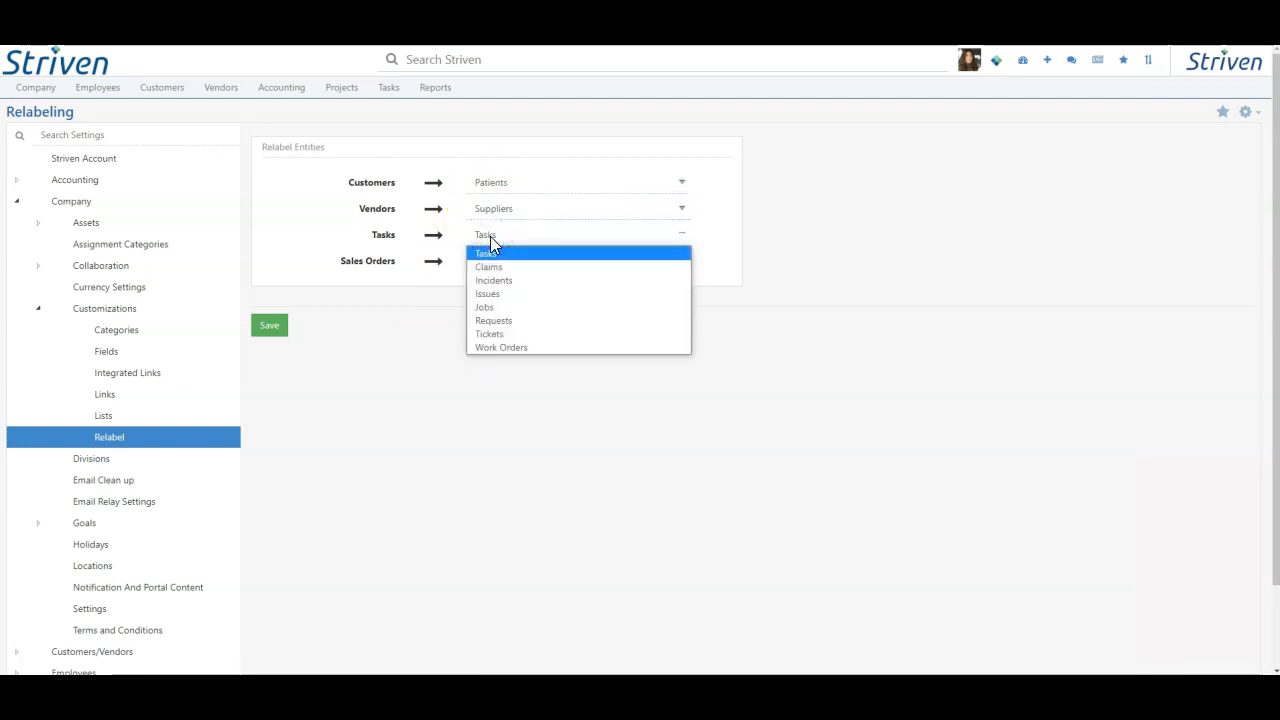
mouse_move(490, 266)
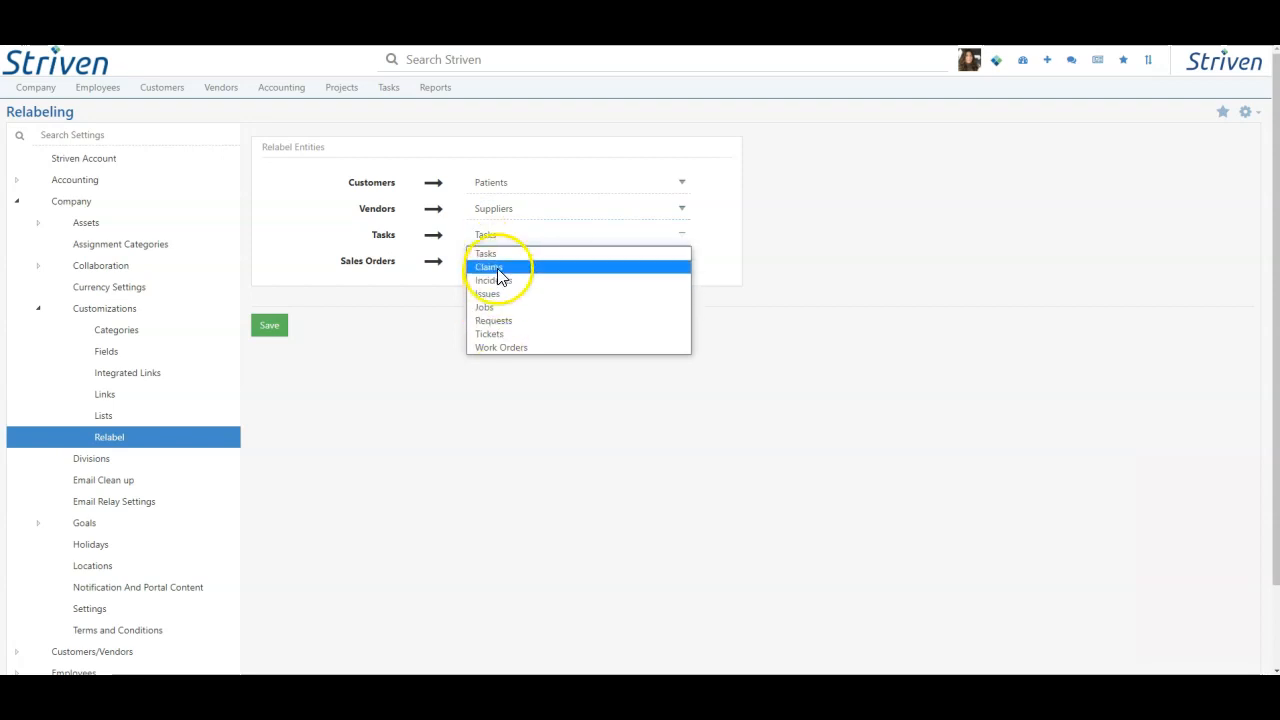
left_click(490, 268)
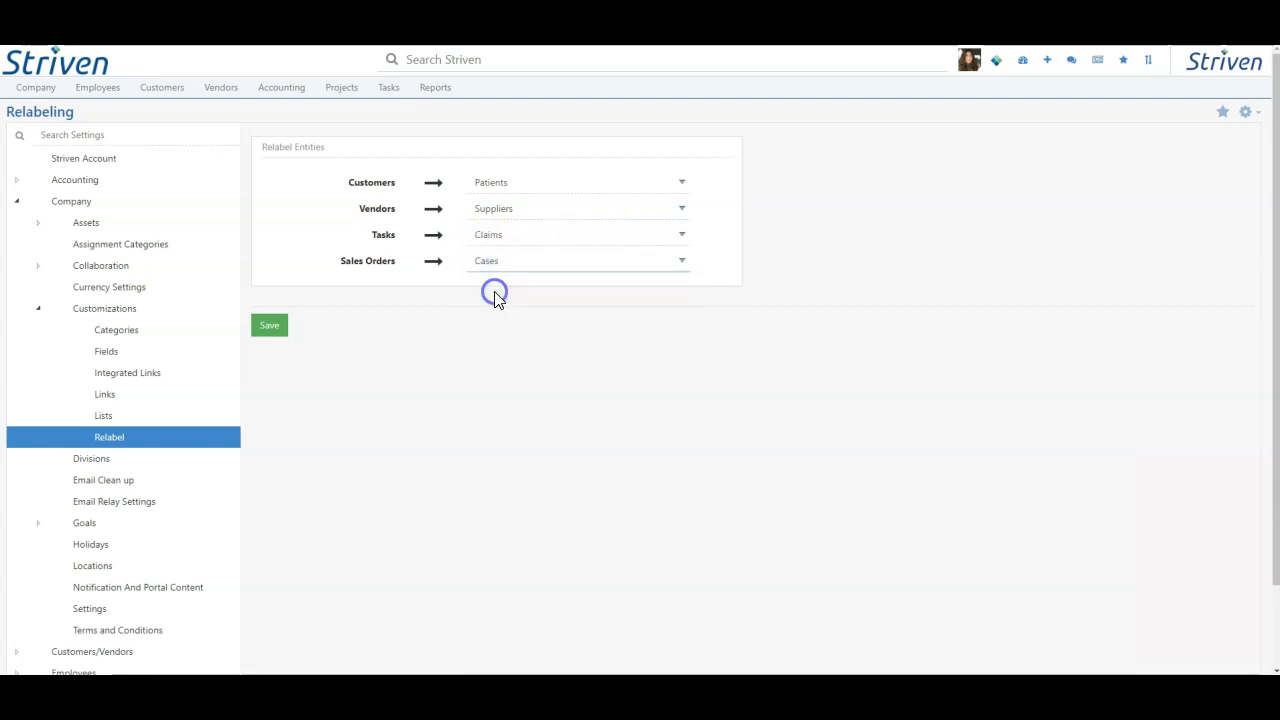
Step: Save the new entity labels and confirm Yes to being logged out
left_click(268, 324)
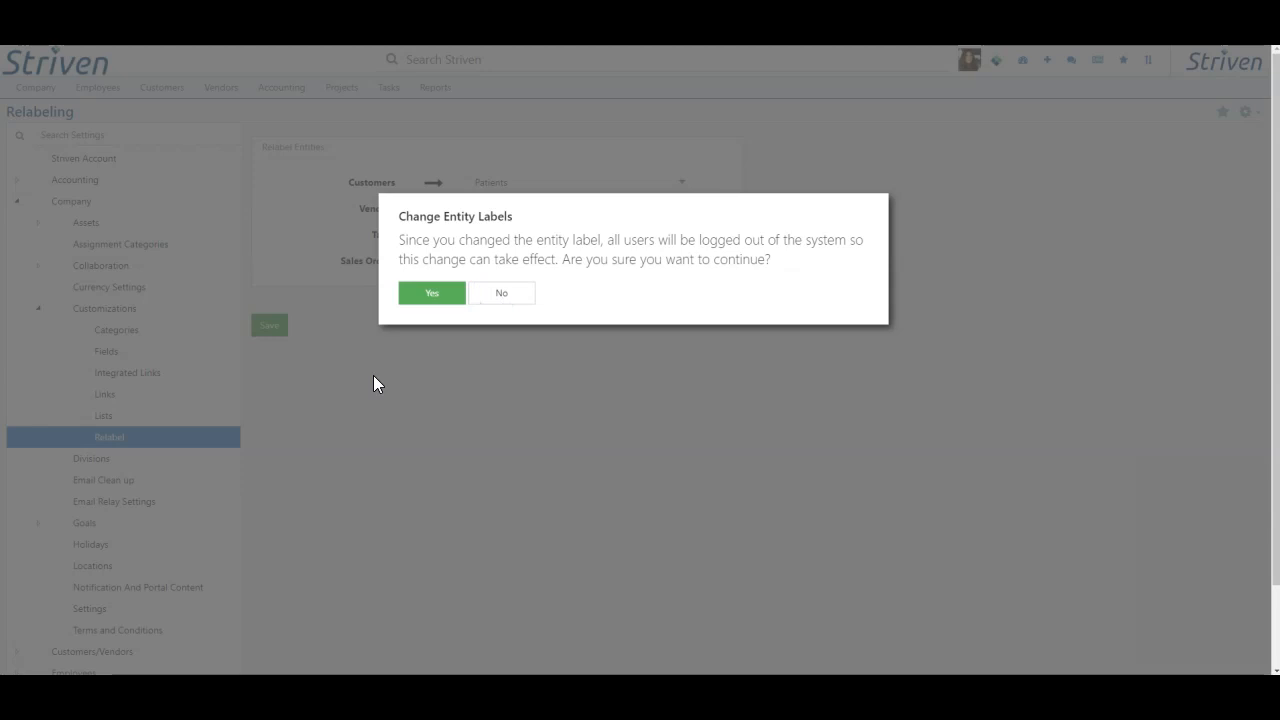
mouse_move(620, 308)
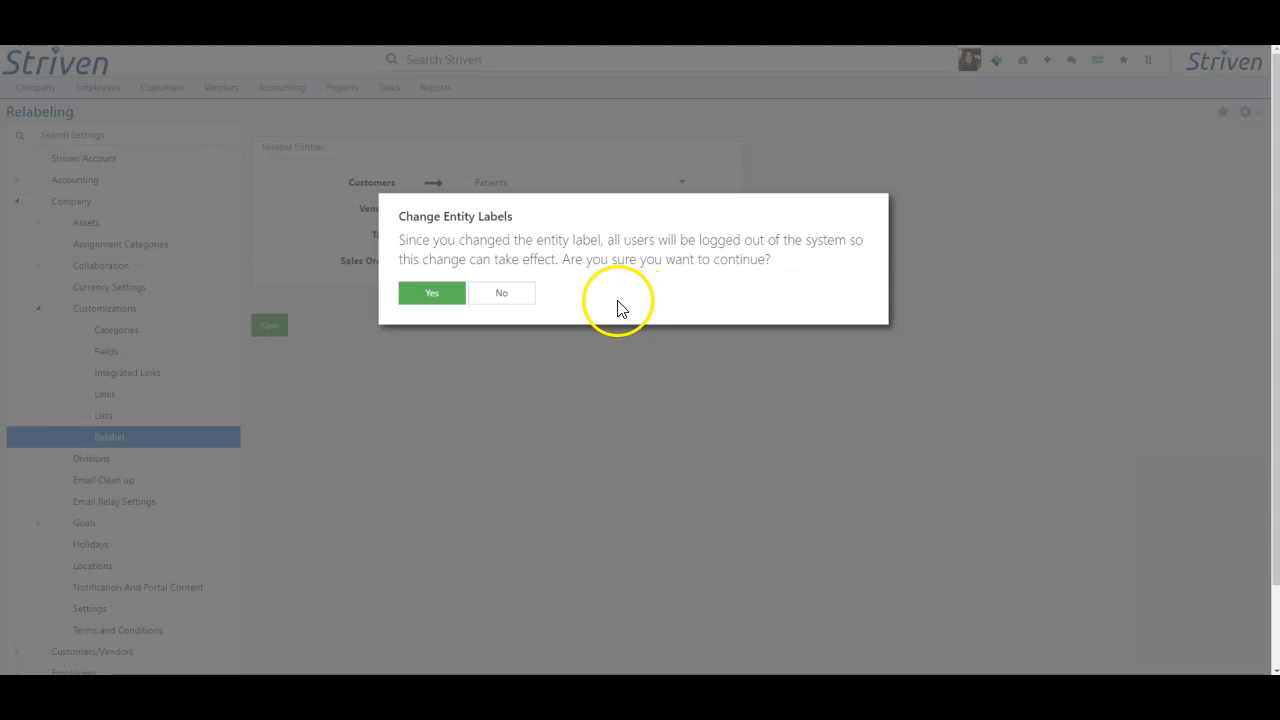
left_click(432, 292)
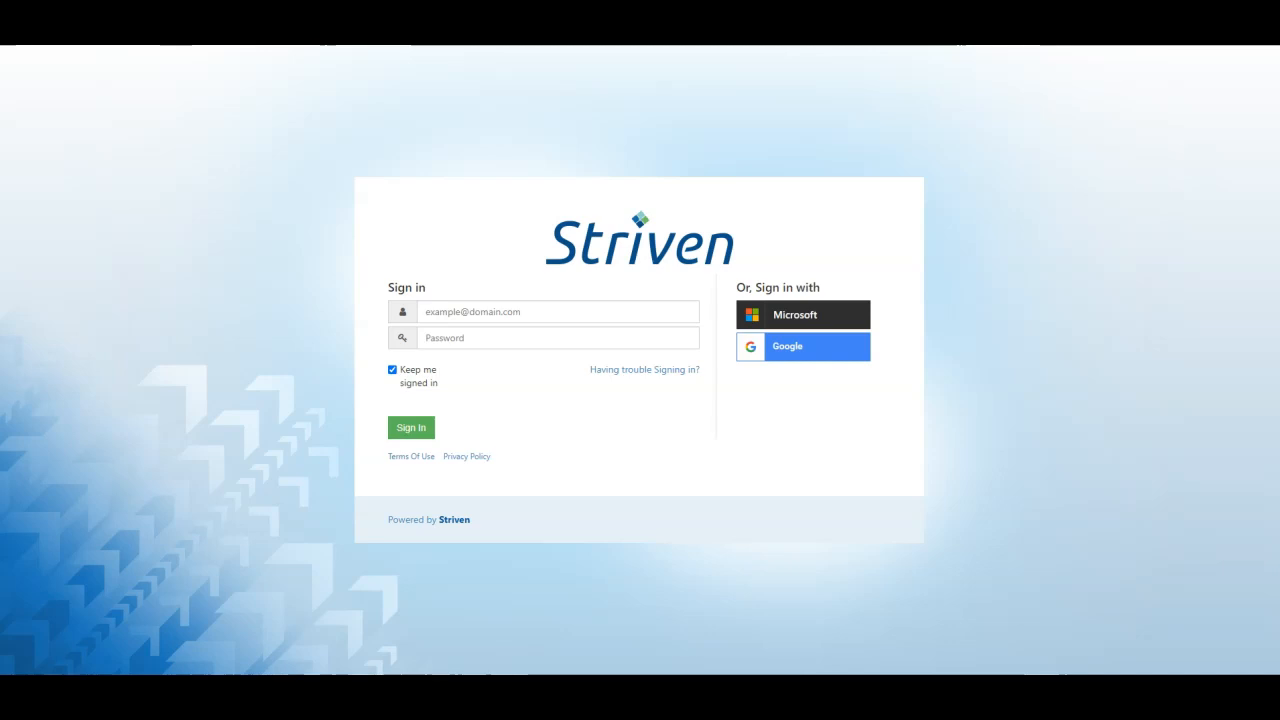
Step: Sign back in and reach patient #9 (Alex Apples) from the Company menu
left_click(410, 428)
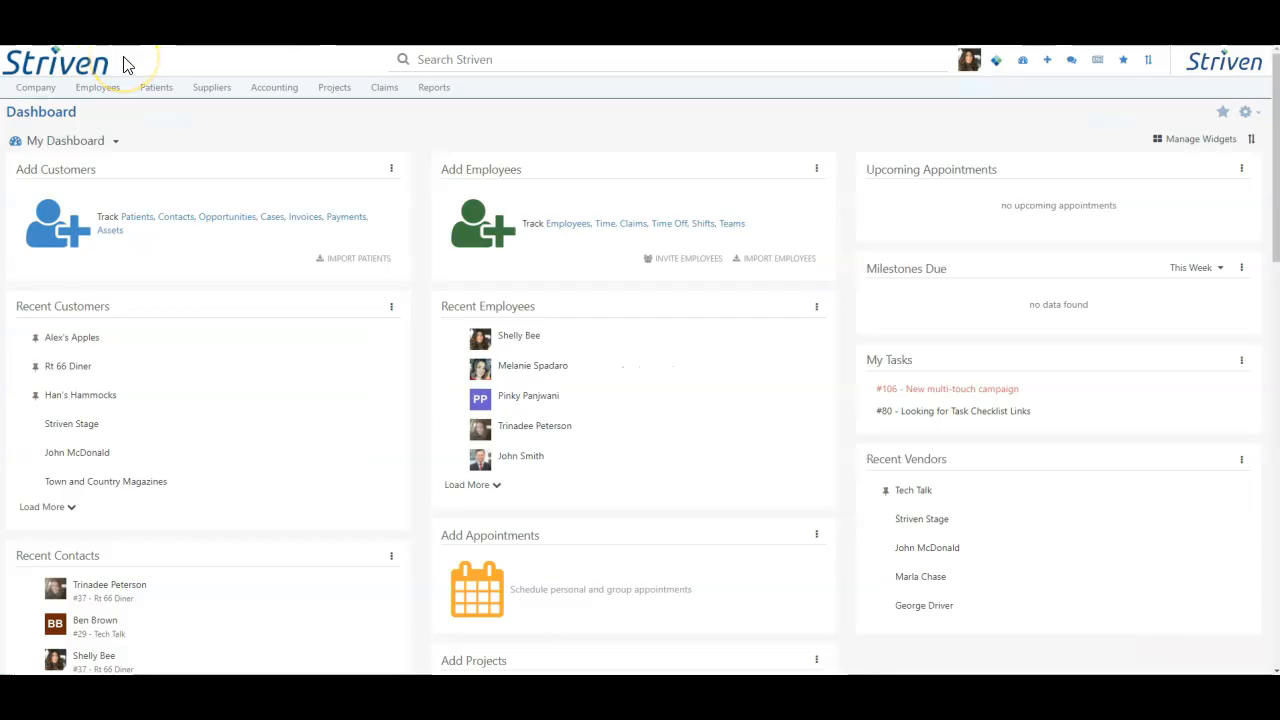
left_click(36, 88)
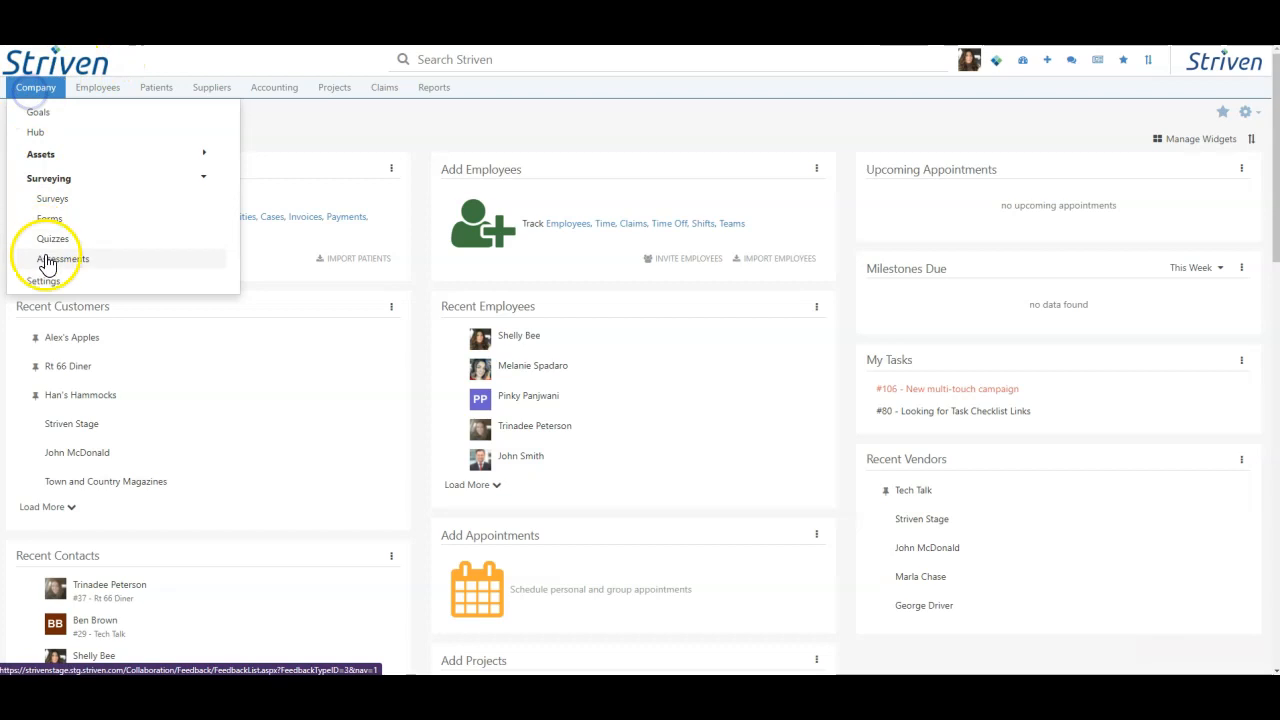
left_click(40, 280)
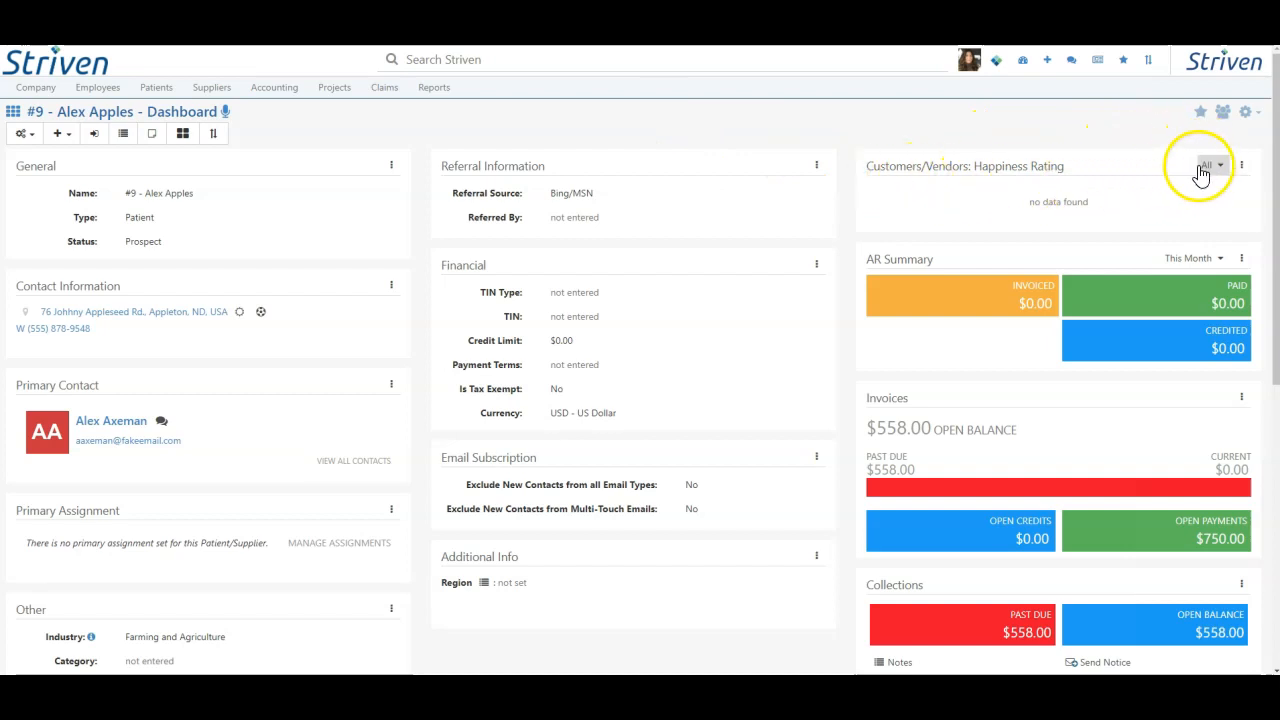
left_click(1240, 164)
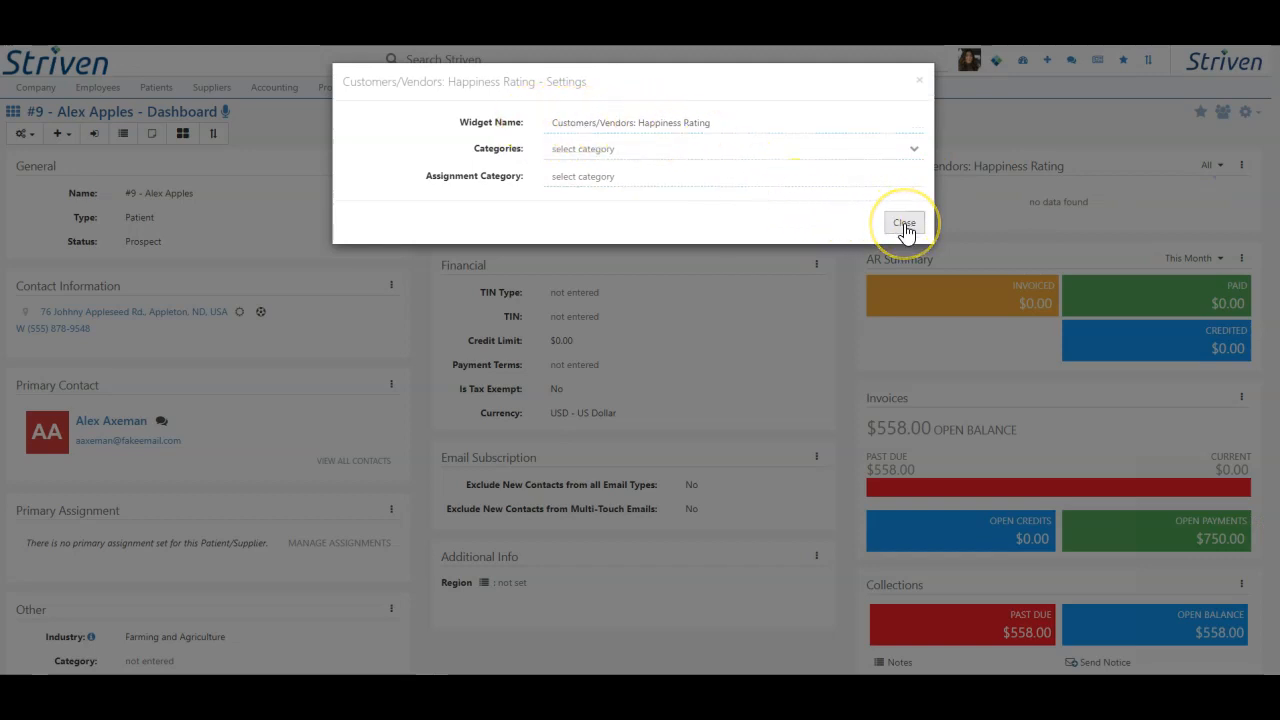
left_click(904, 222)
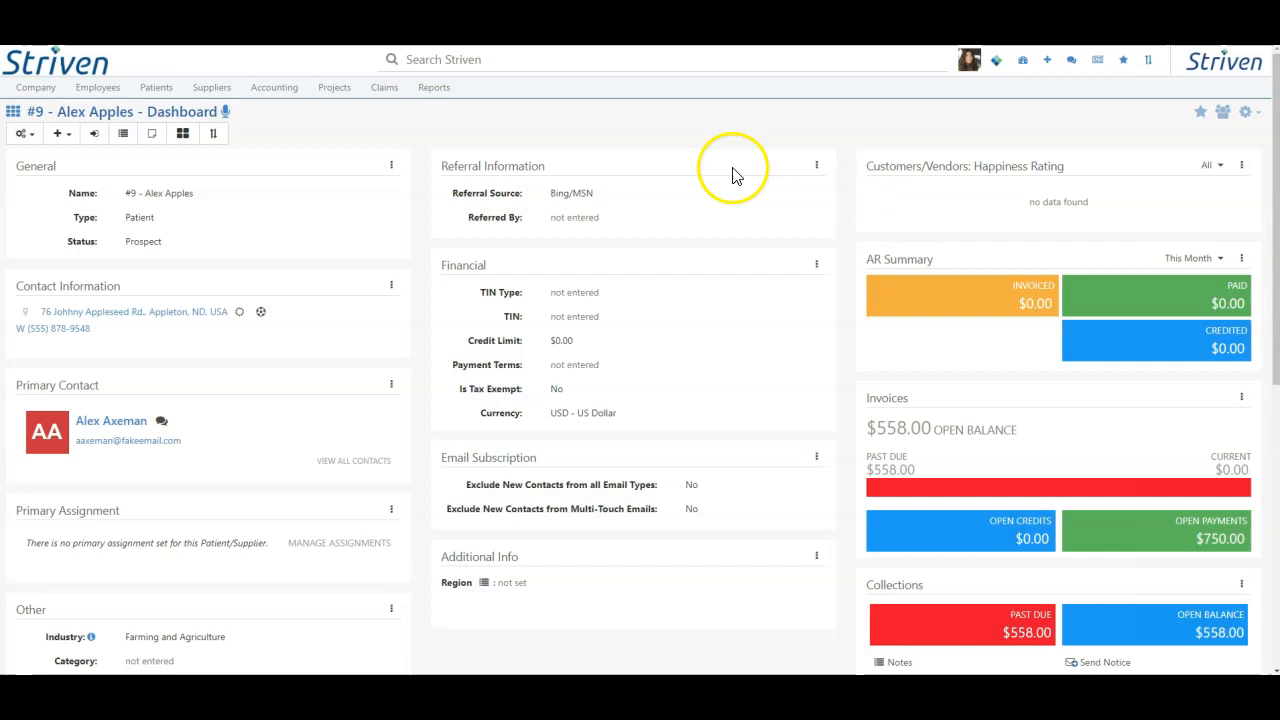
left_click(1248, 112)
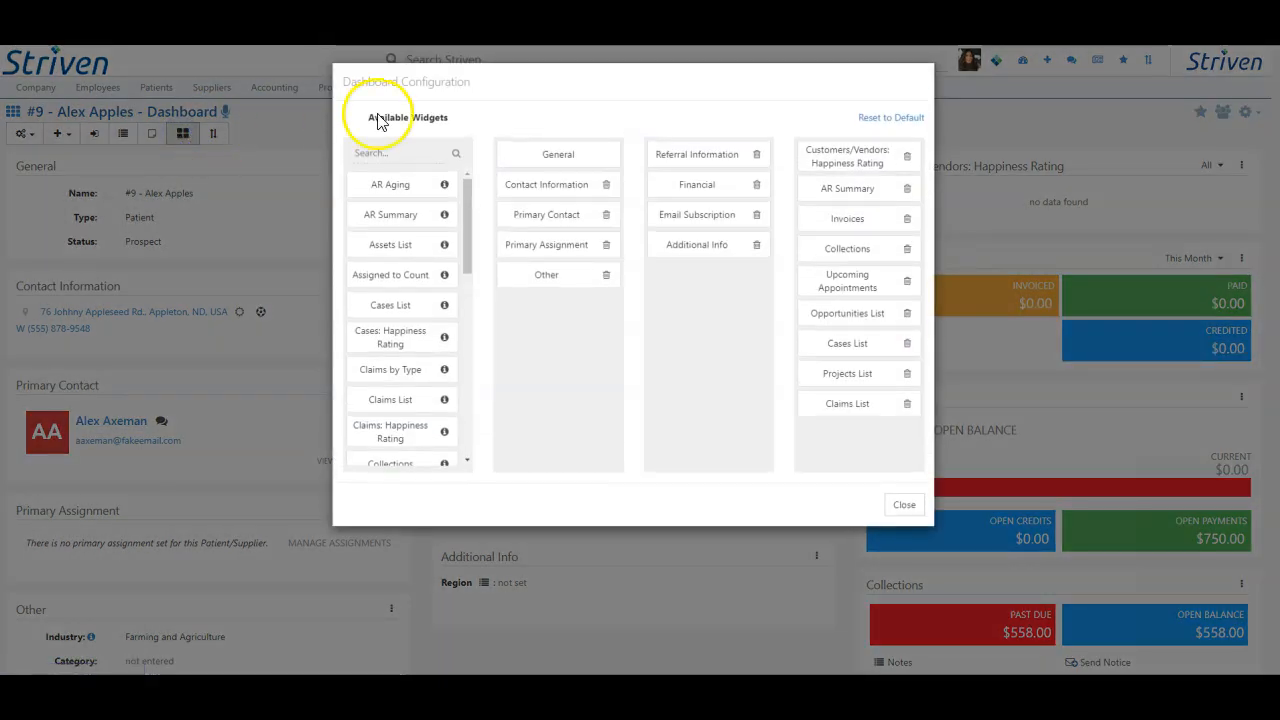
mouse_move(908, 132)
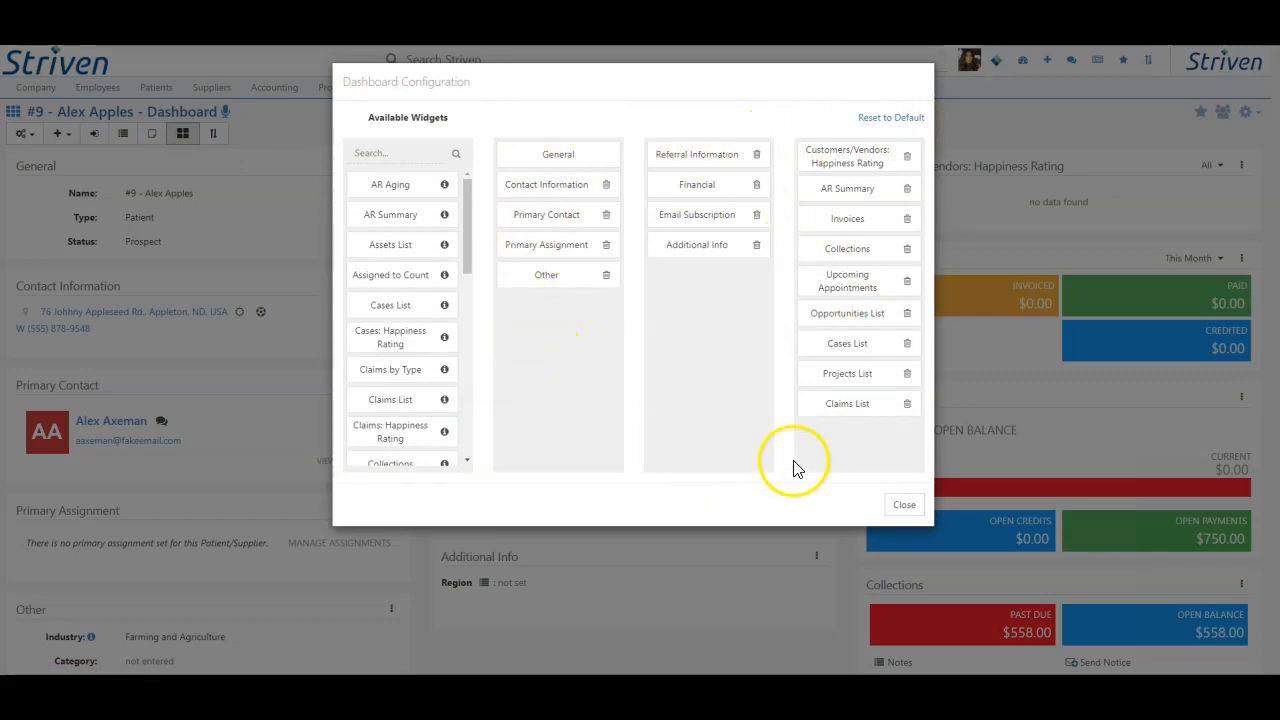
Step: Show the Dashboard Configuration with Cases List and Claims List widgets available
left_click(904, 504)
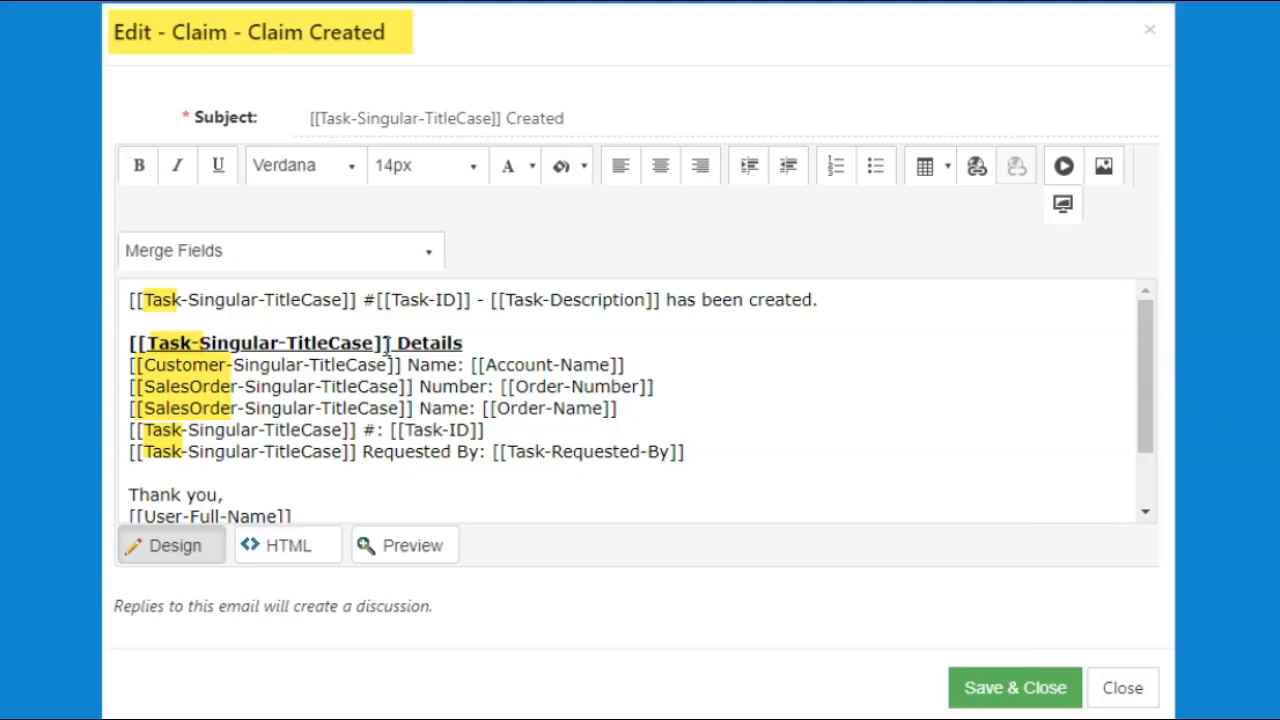
mouse_move(544, 336)
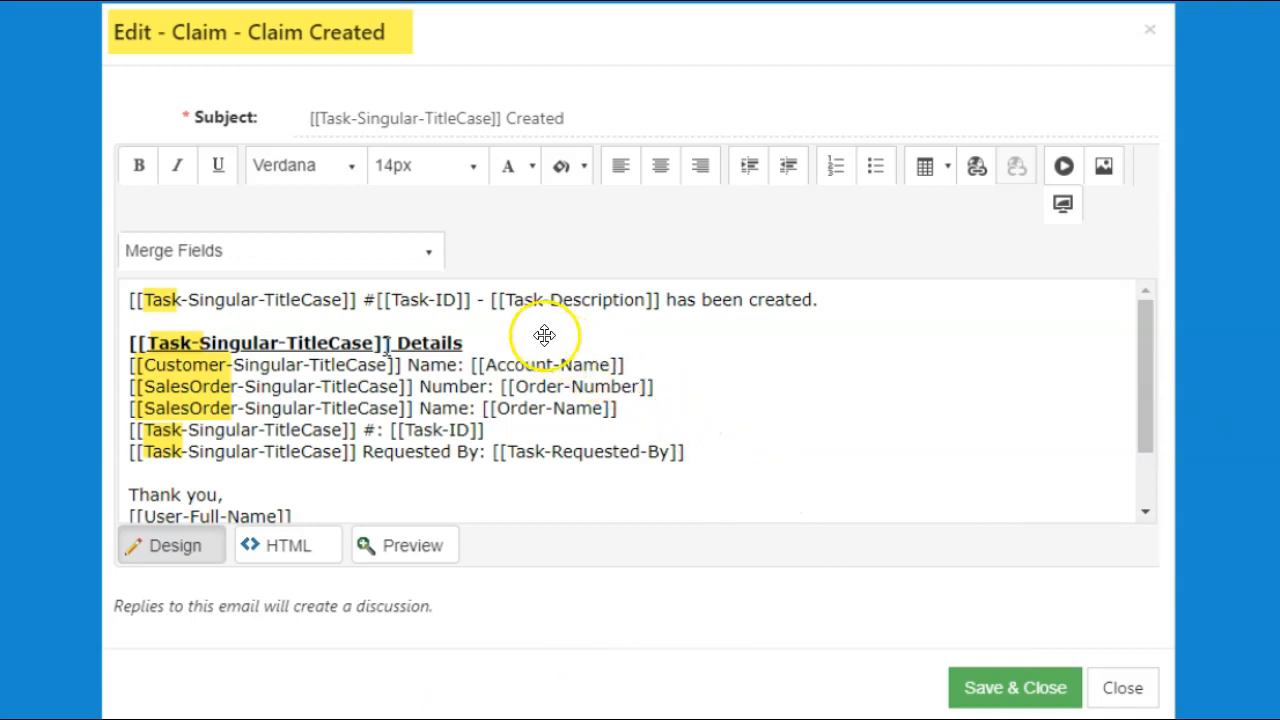
mouse_move(504, 320)
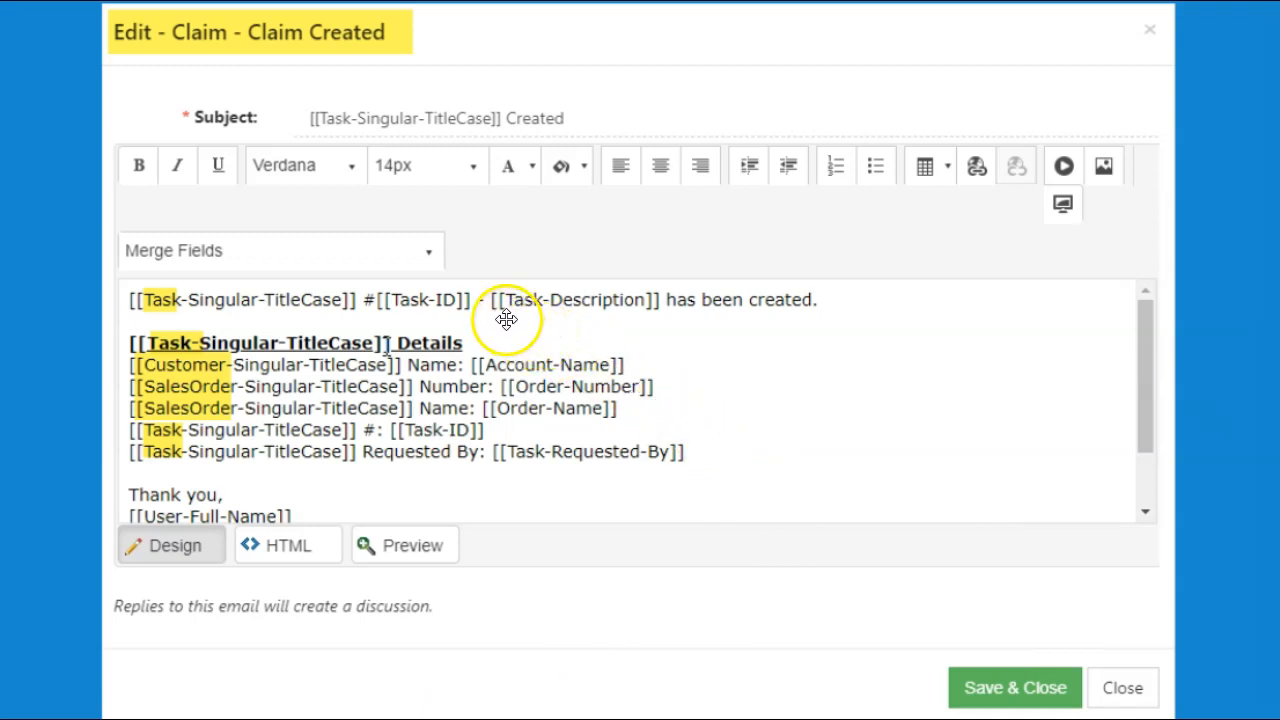
mouse_move(640, 324)
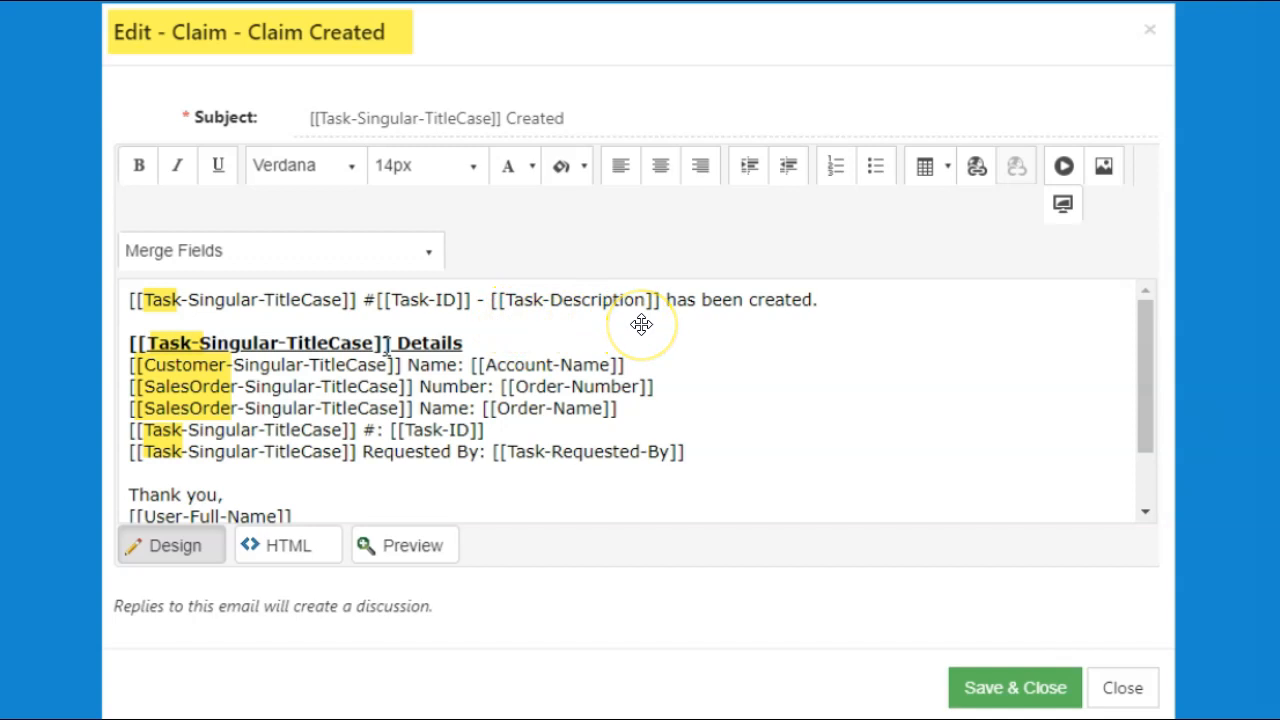
mouse_move(640, 324)
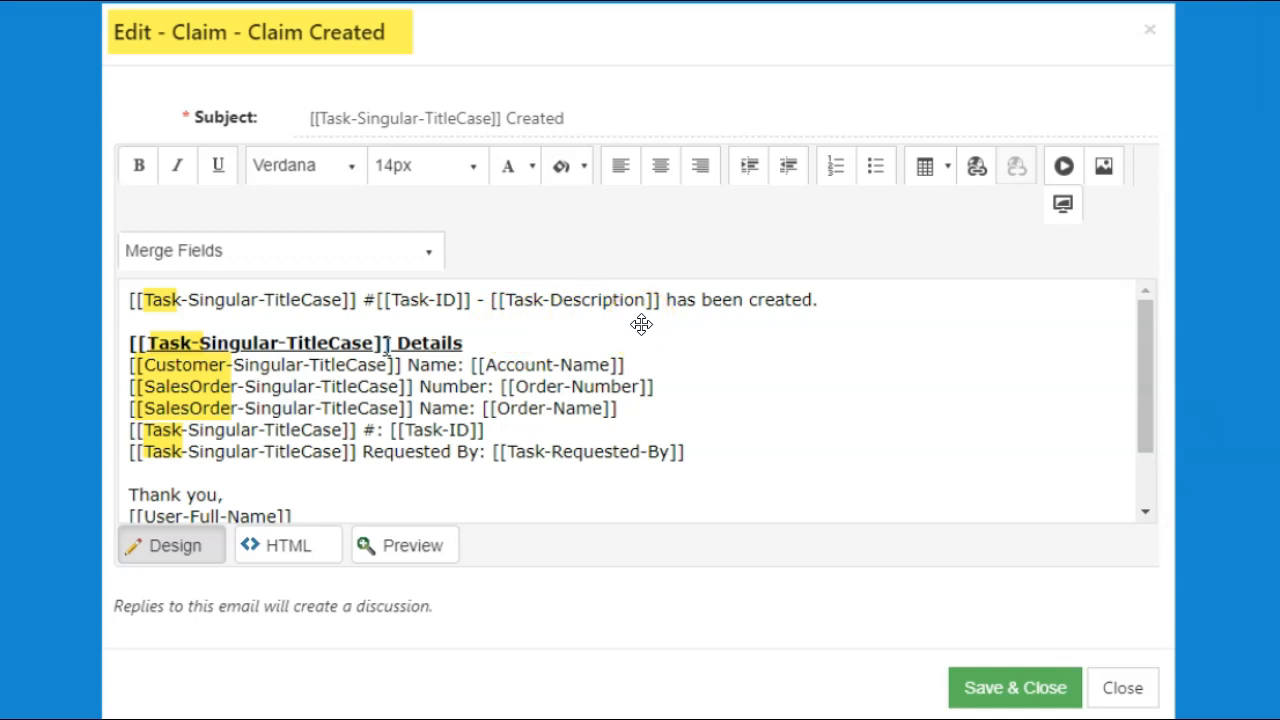
mouse_move(496, 336)
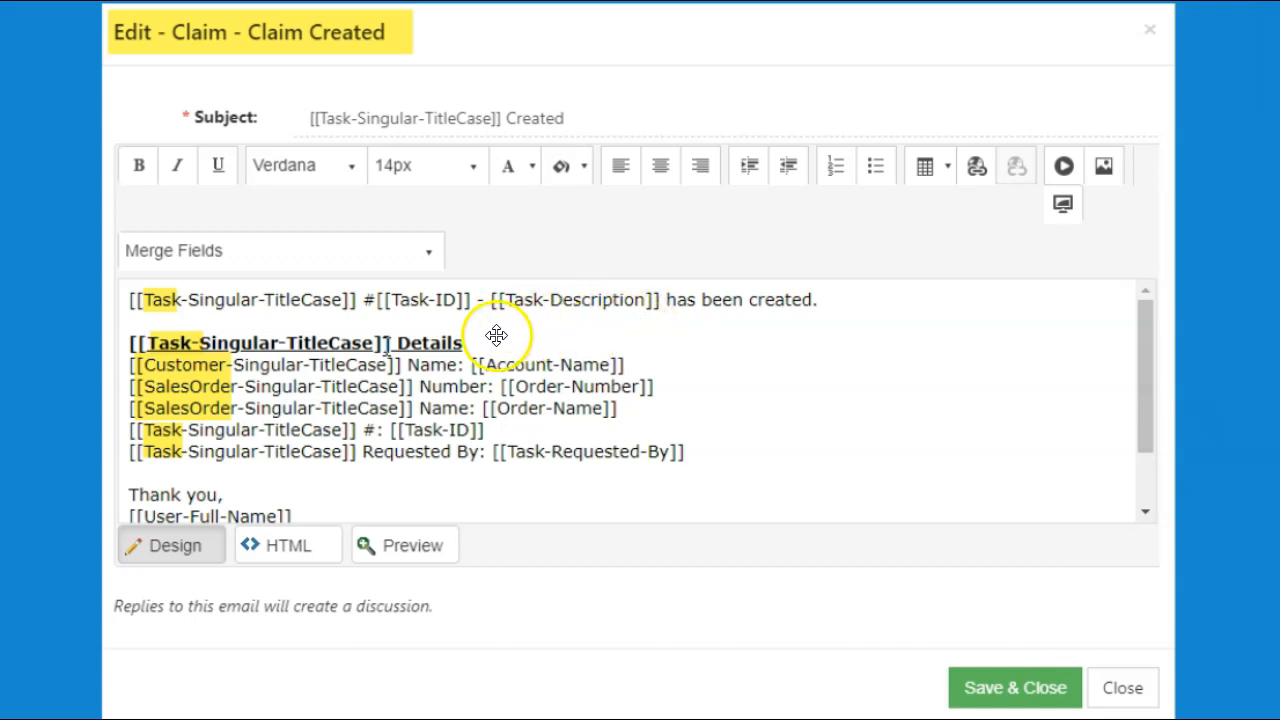
mouse_move(618, 324)
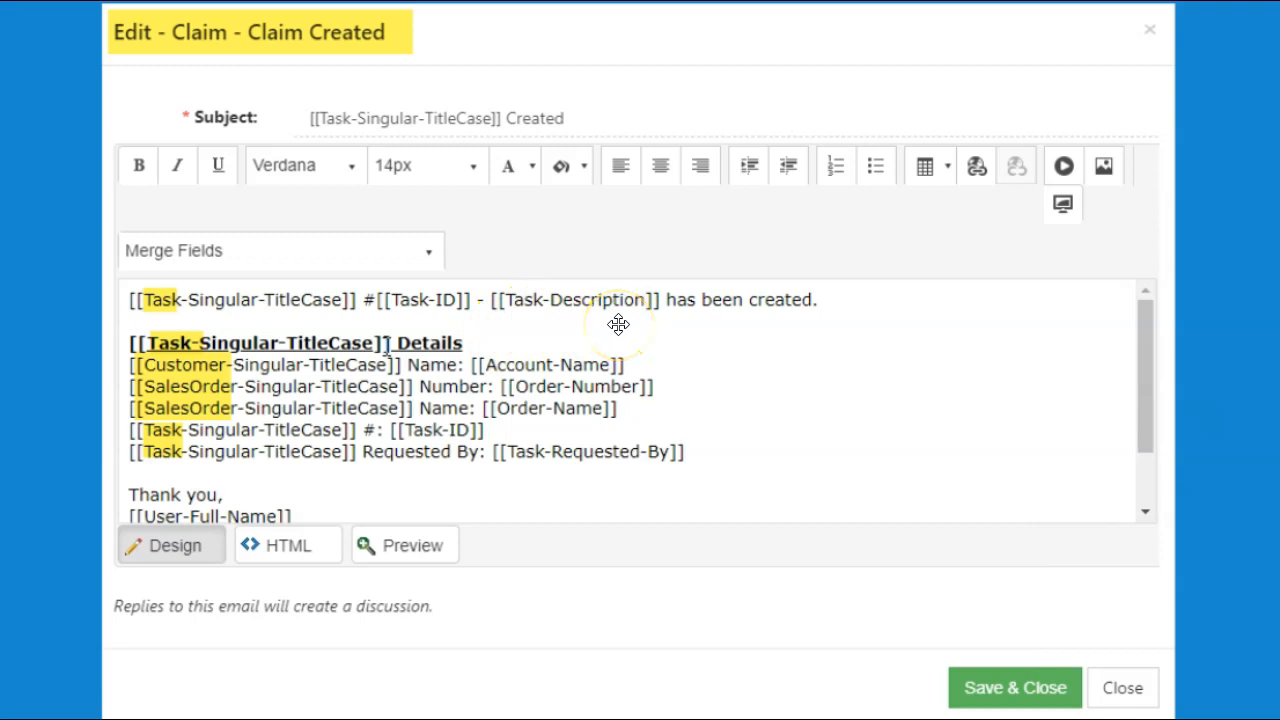
mouse_move(512, 316)
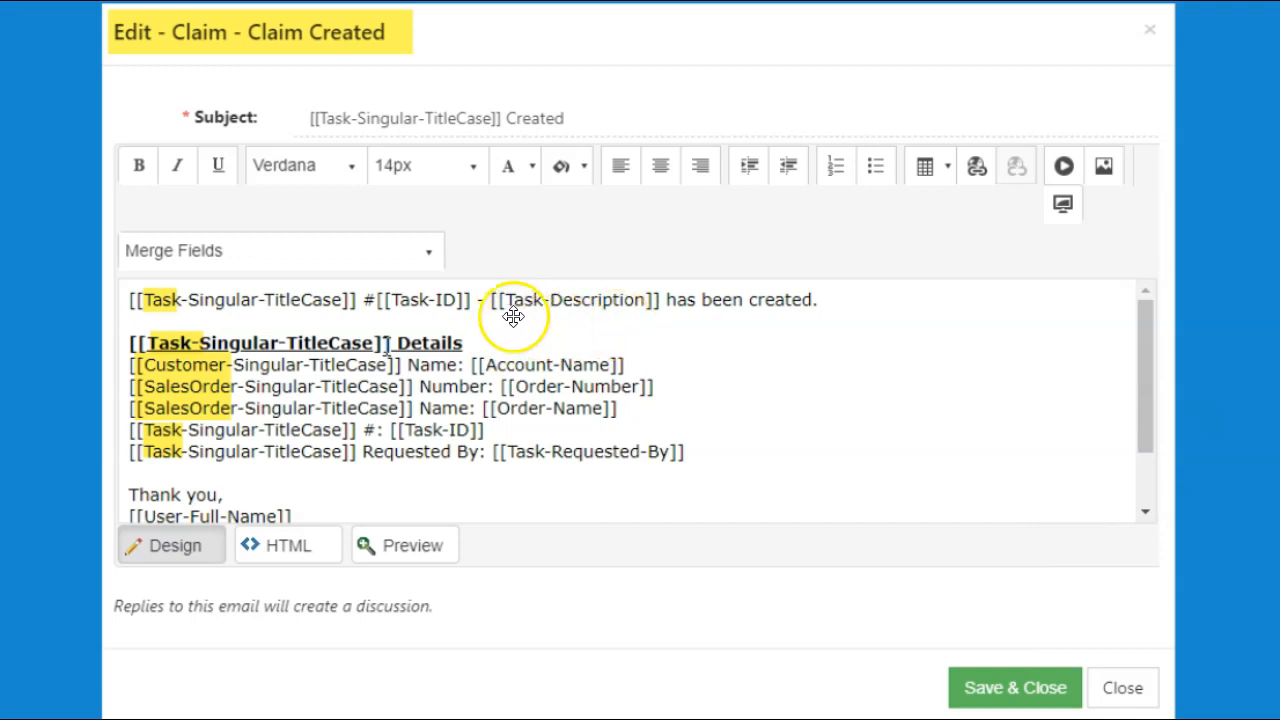